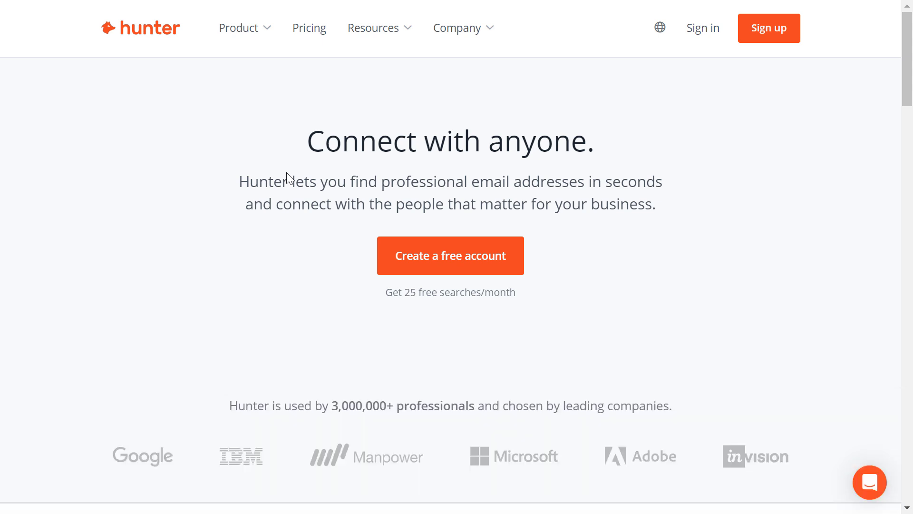
pyautogui.moveTo(436, 120)
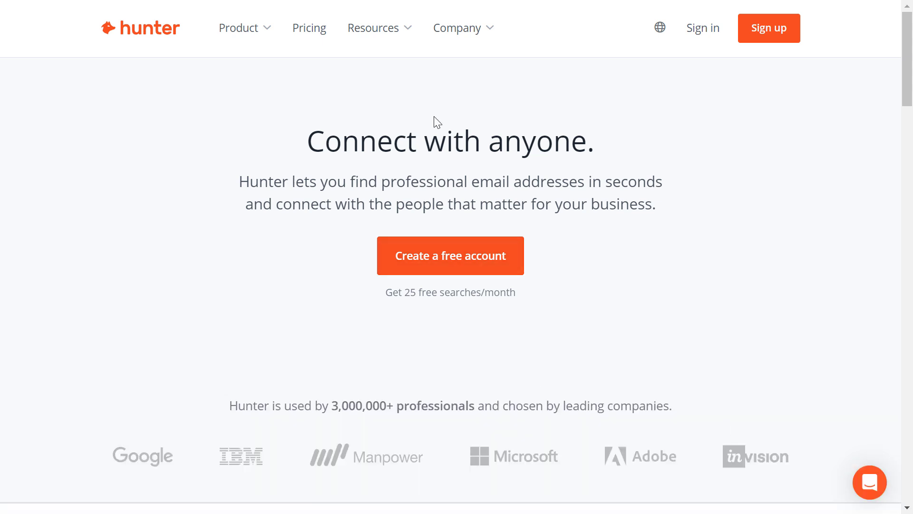
pyautogui.moveTo(443, 267)
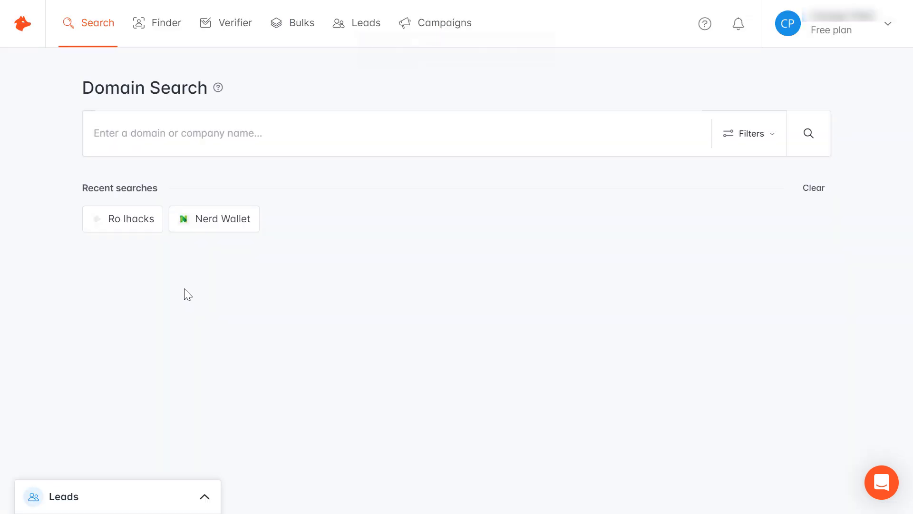
pyautogui.moveTo(236, 24)
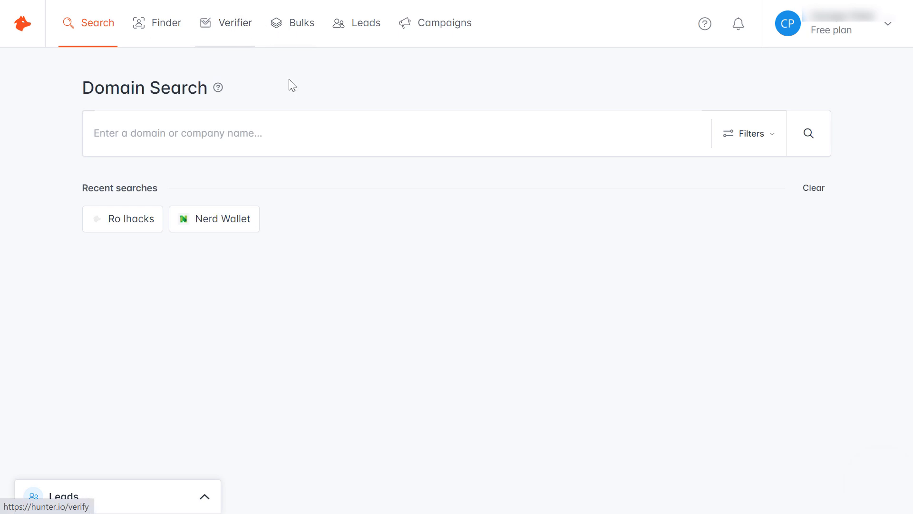
# Switch to the Verifier tab in Hunter.io's top navigation.
pyautogui.click(236, 23)
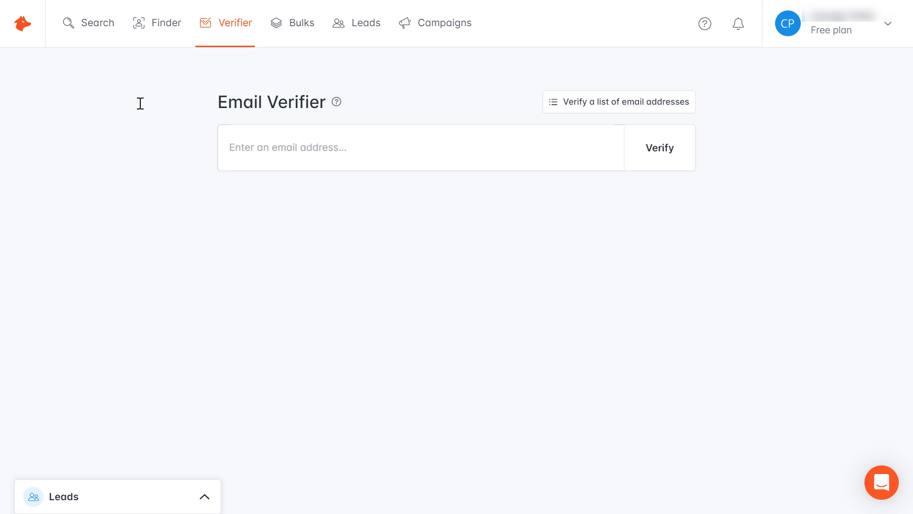
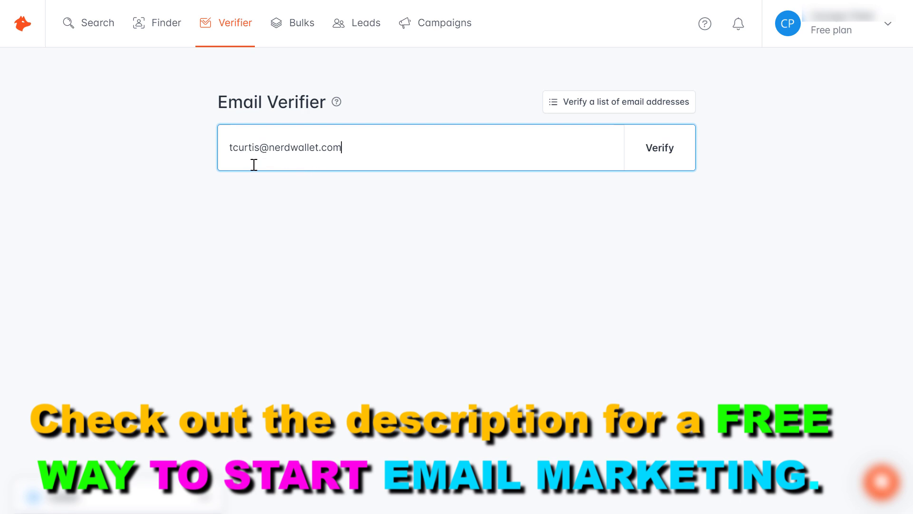
pyautogui.moveTo(262, 148)
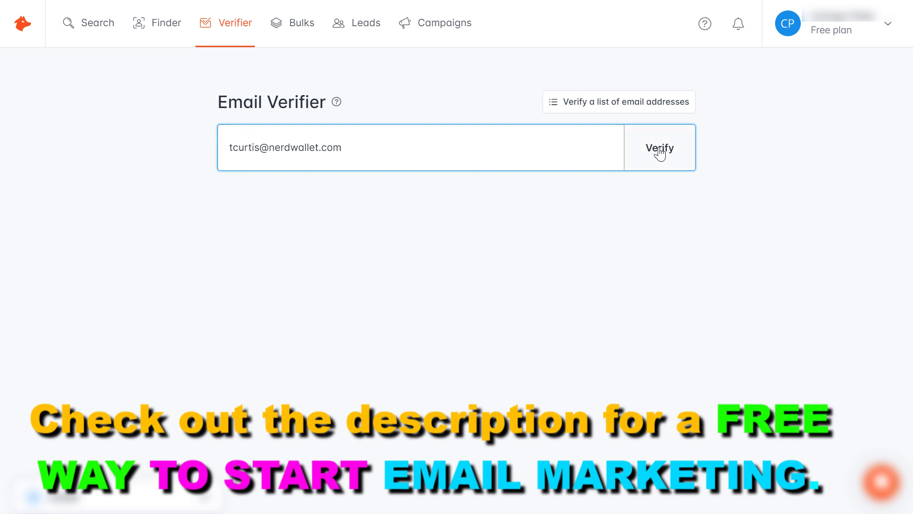
pyautogui.click(660, 148)
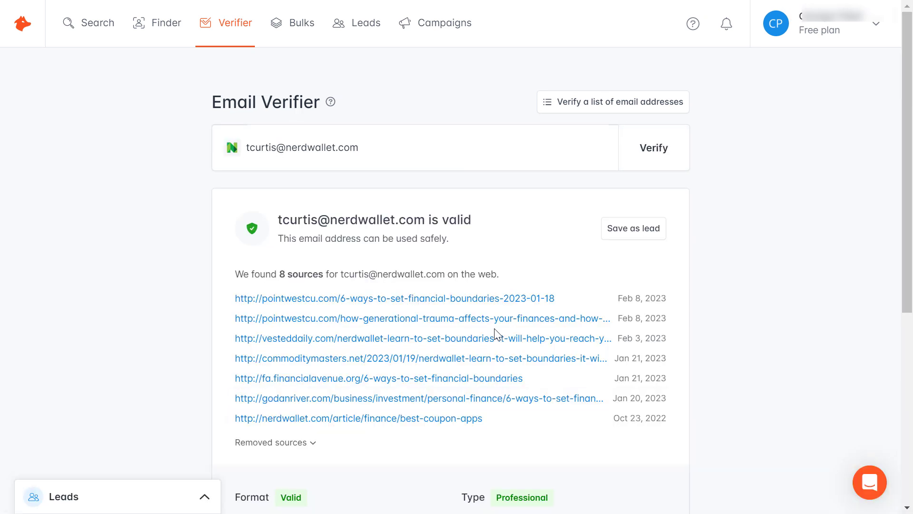
pyautogui.scroll(-3)
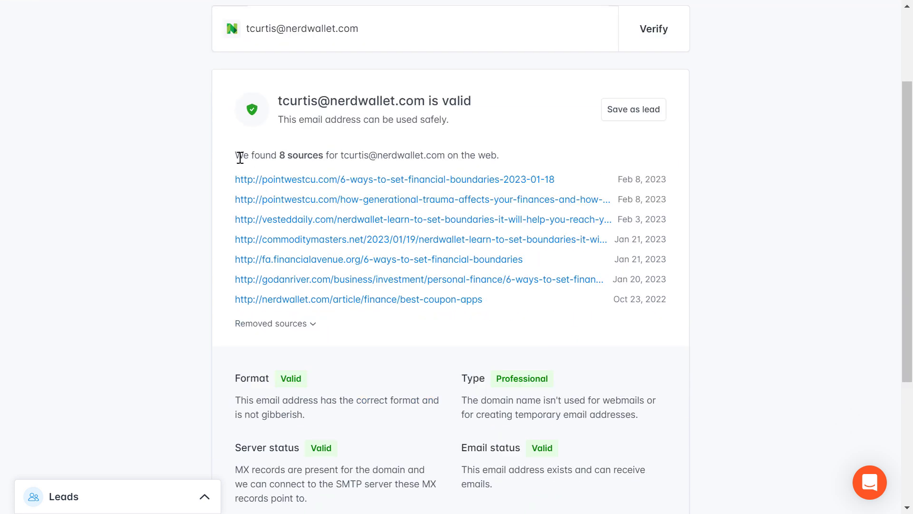
pyautogui.moveTo(443, 134)
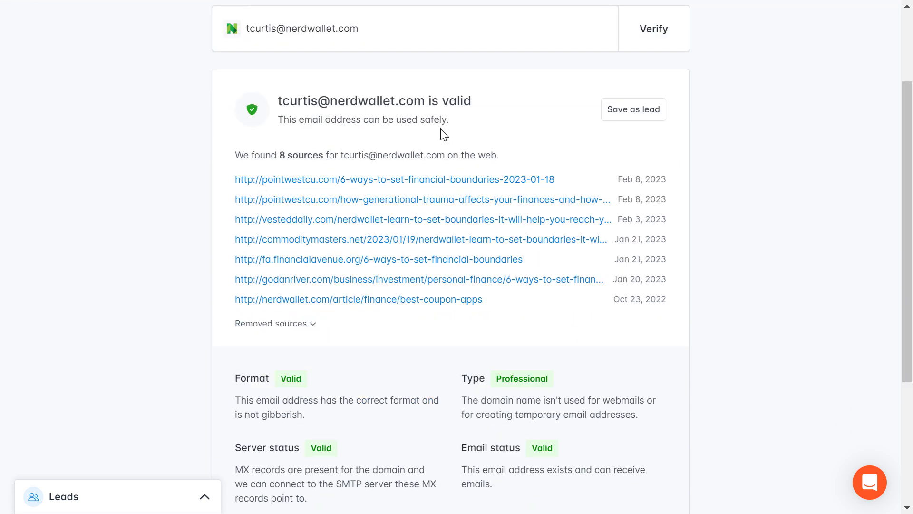
pyautogui.moveTo(244, 155); pyautogui.dragTo(340, 155)
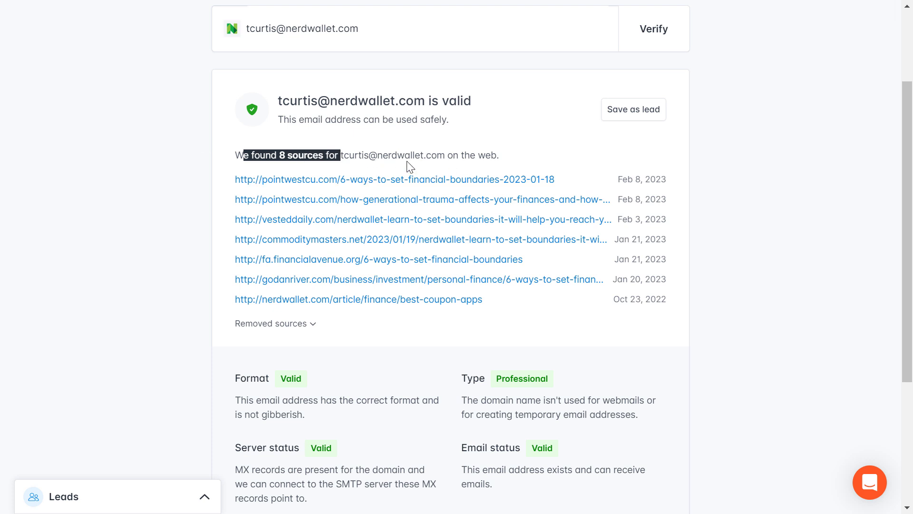
pyautogui.scroll(-3)
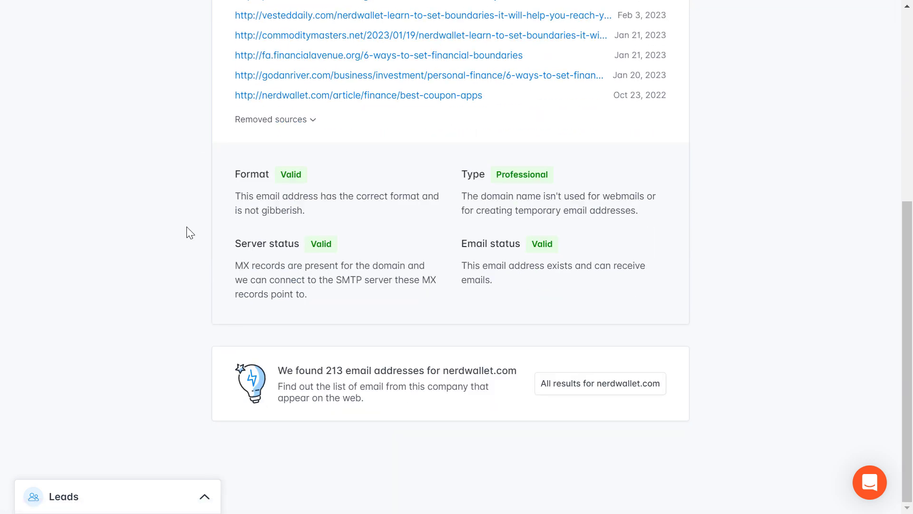
pyautogui.doubleClick(266, 243)
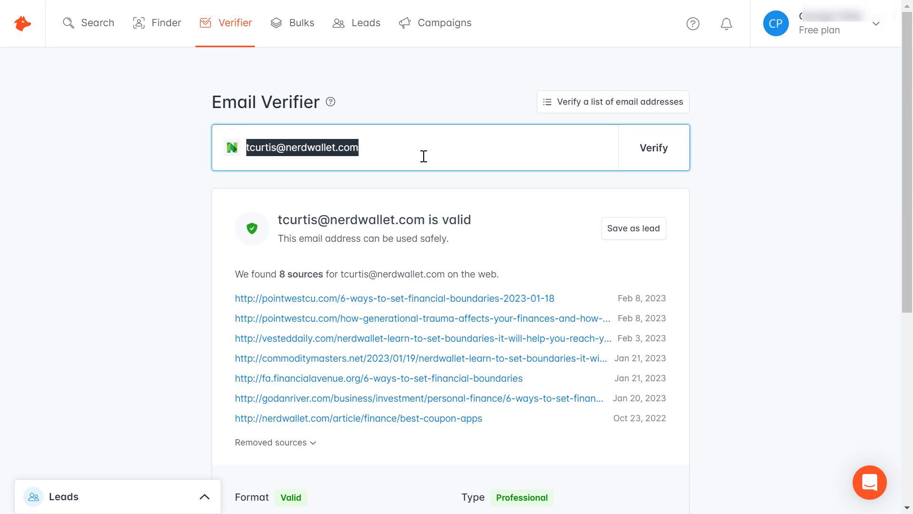
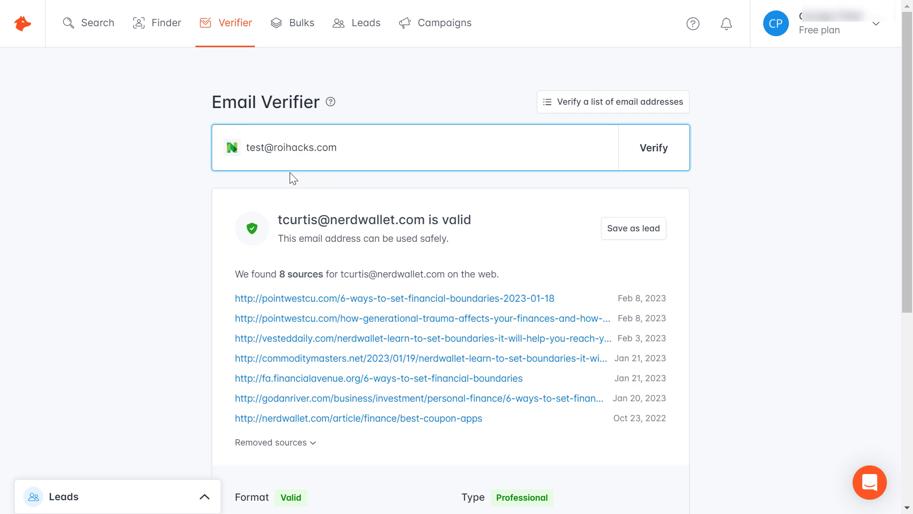
pyautogui.click(654, 147)
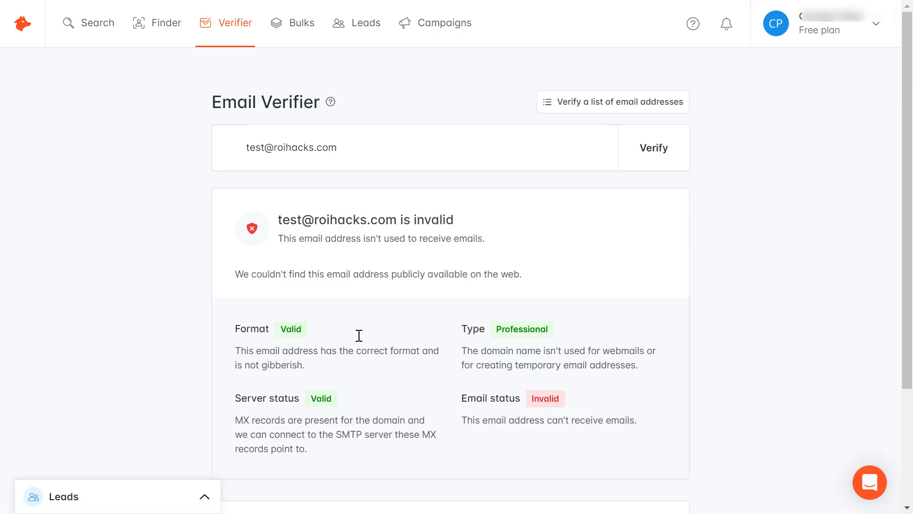
pyautogui.scroll(-3)
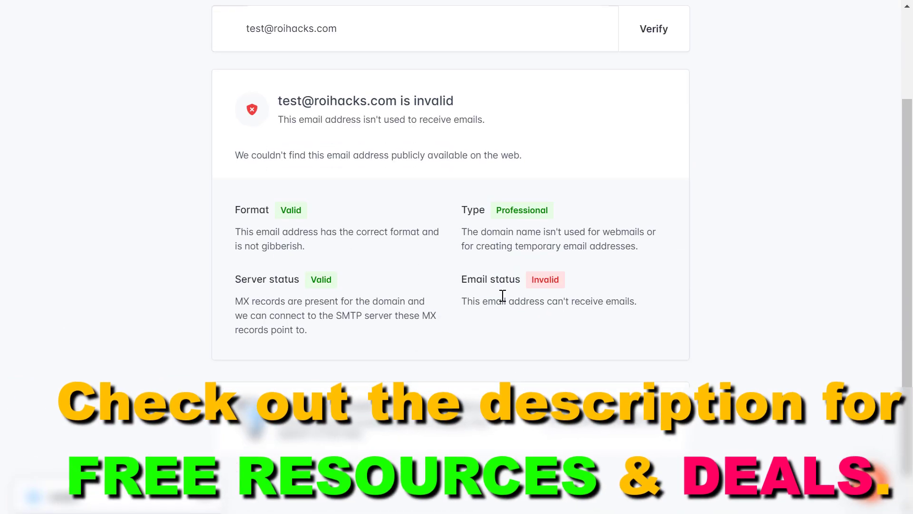
pyautogui.doubleClick(521, 209)
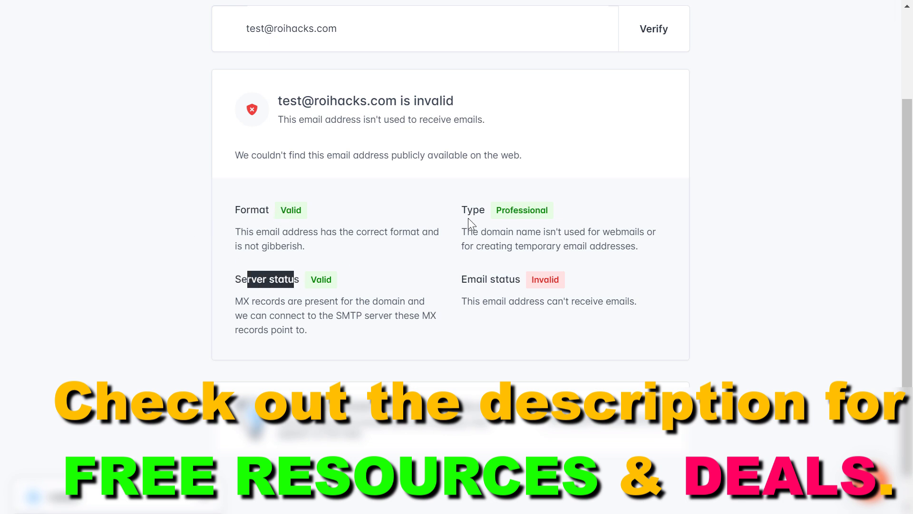
pyautogui.moveTo(534, 224)
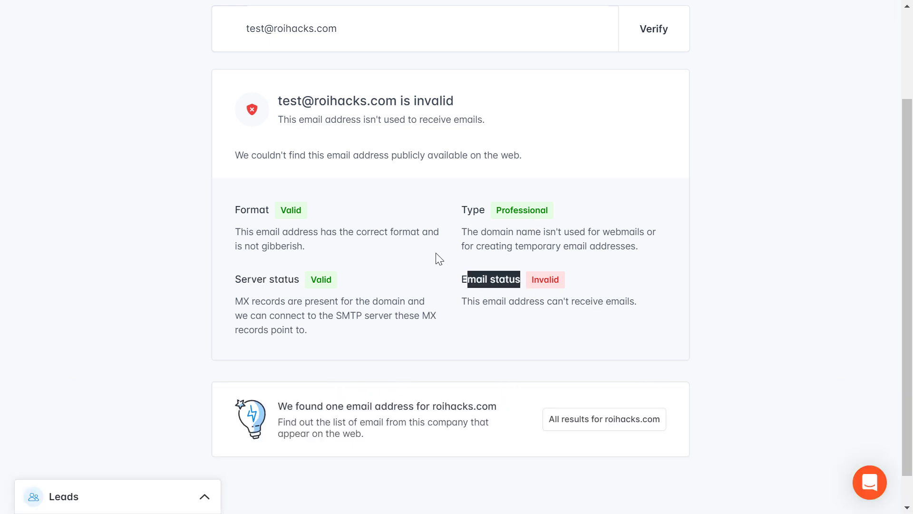
pyautogui.moveTo(301, 109)
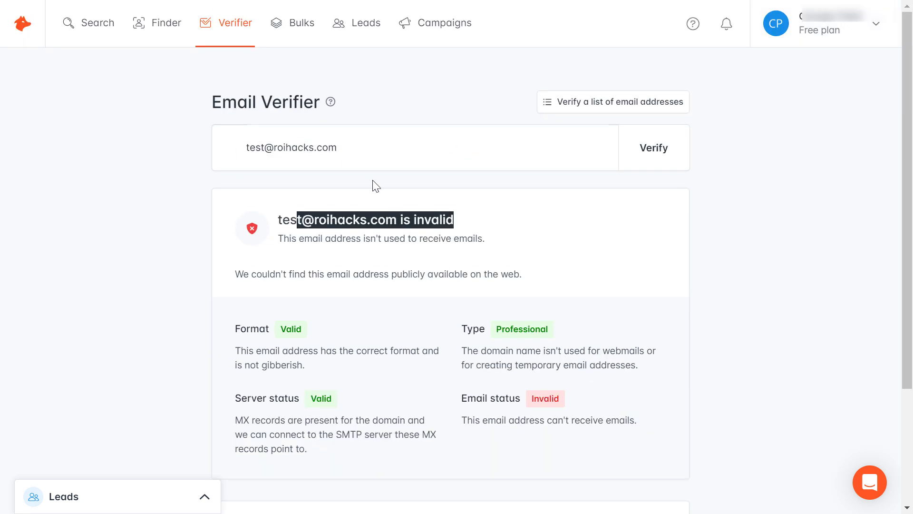
pyautogui.moveTo(419, 217)
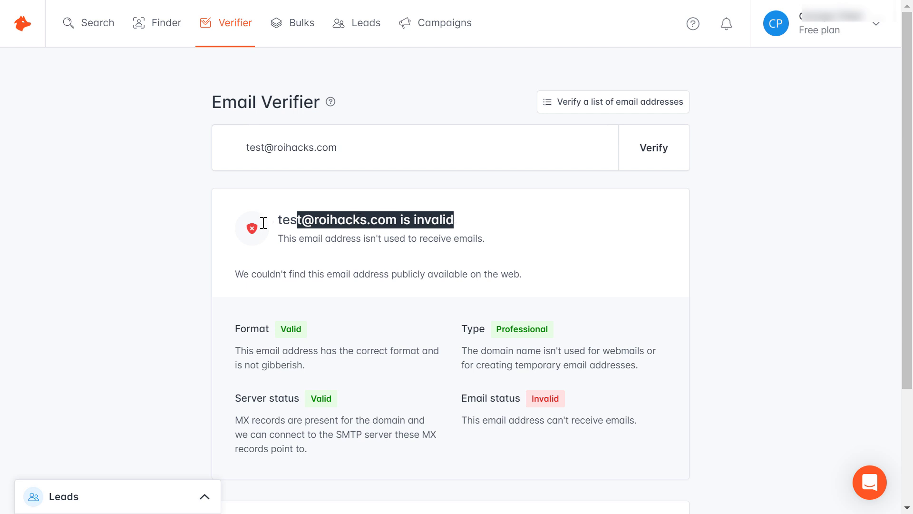
pyautogui.moveTo(414, 234)
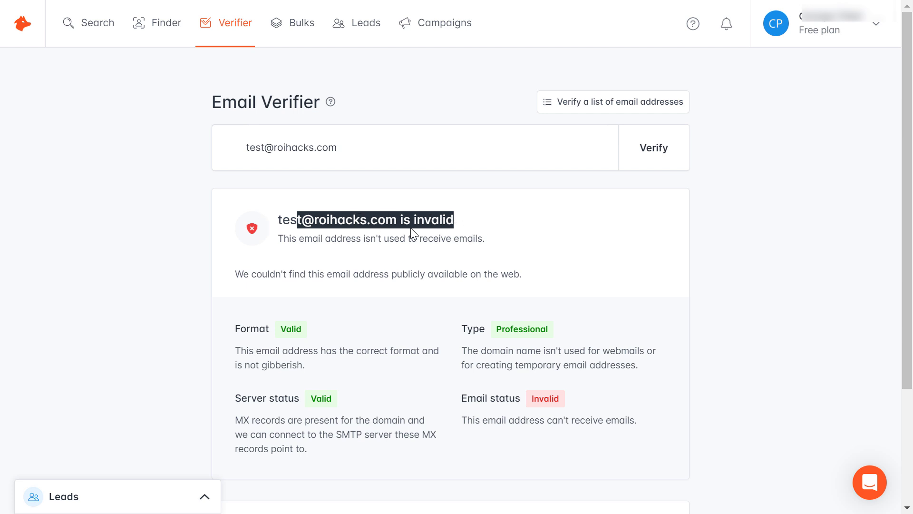
pyautogui.moveTo(303, 23)
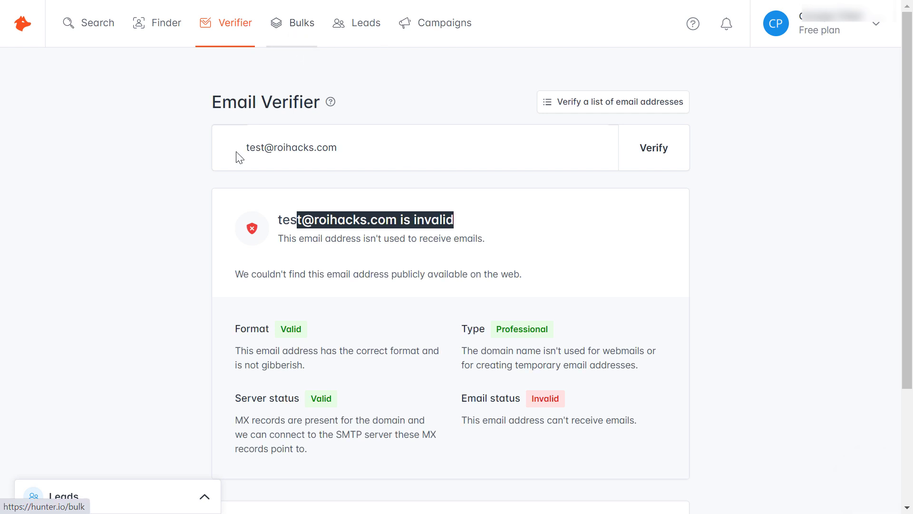
# Start a new bulk verification list from the Bulks tab and focus the List name field.
pyautogui.click(302, 23)
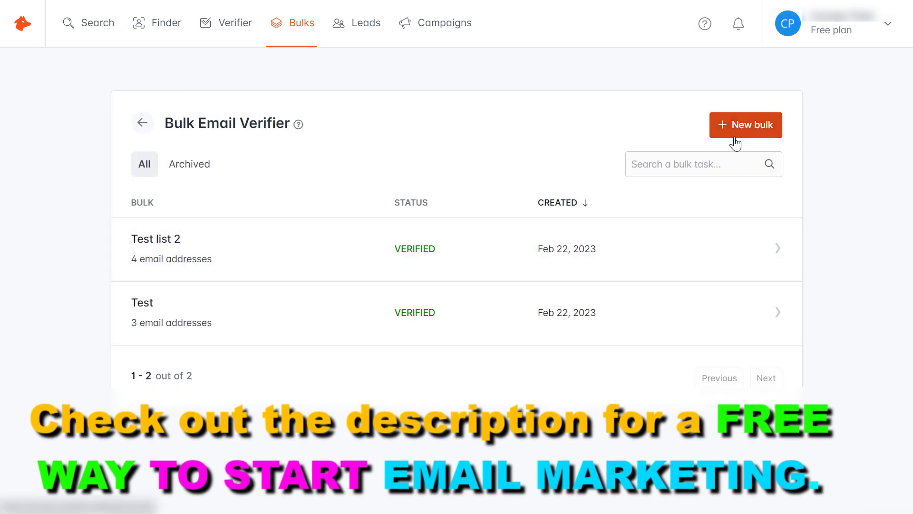
pyautogui.click(746, 124)
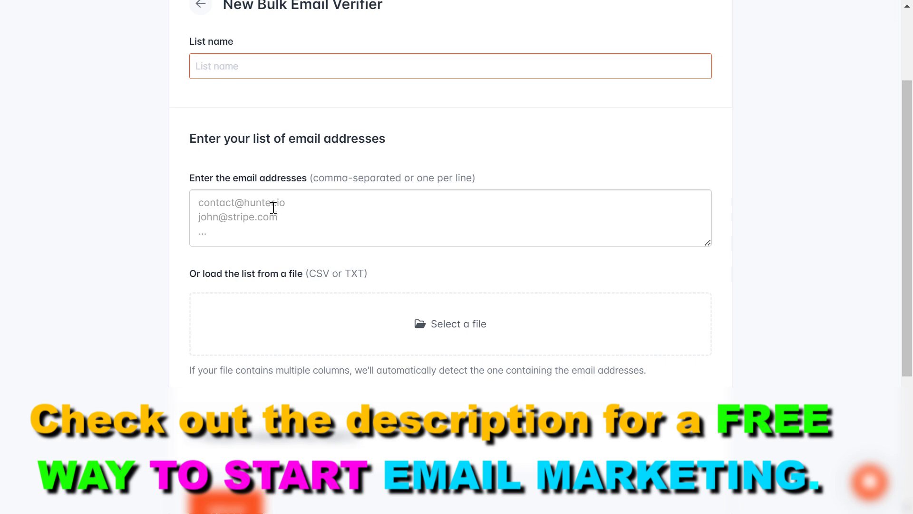
pyautogui.moveTo(450, 303)
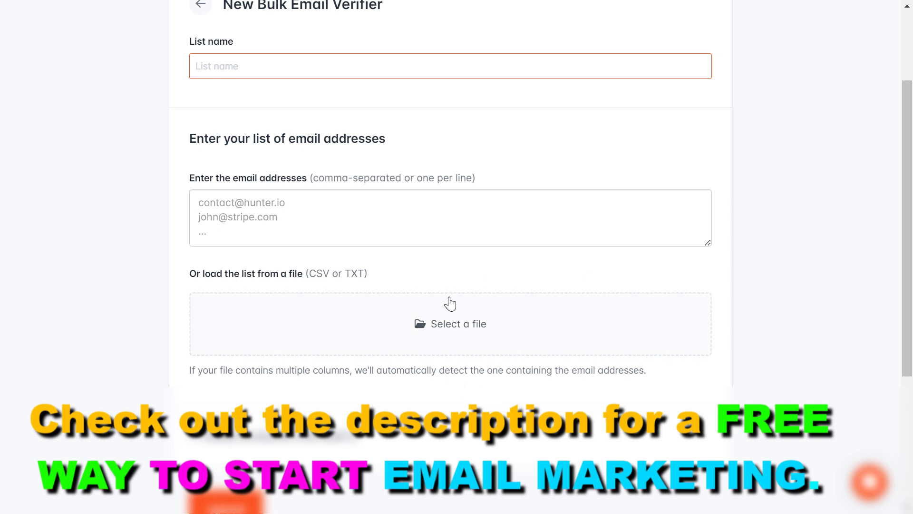
pyautogui.moveTo(345, 318)
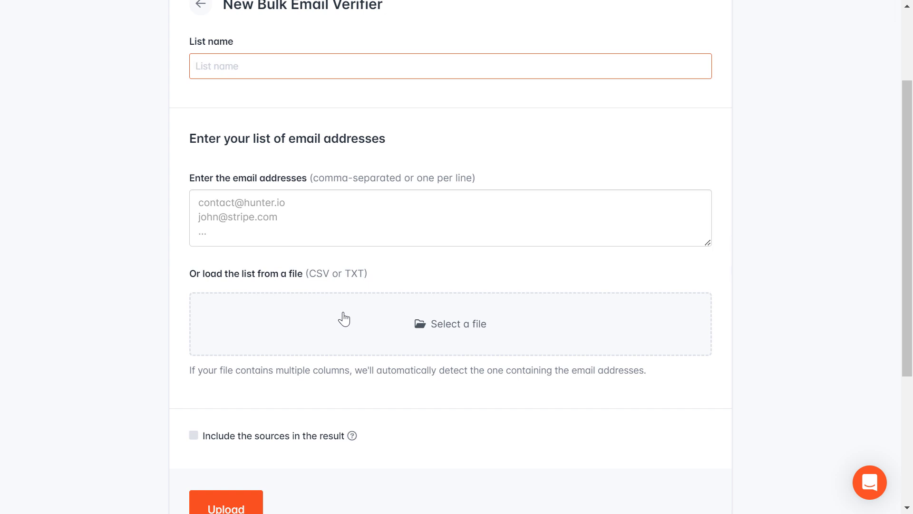
pyautogui.click(449, 65)
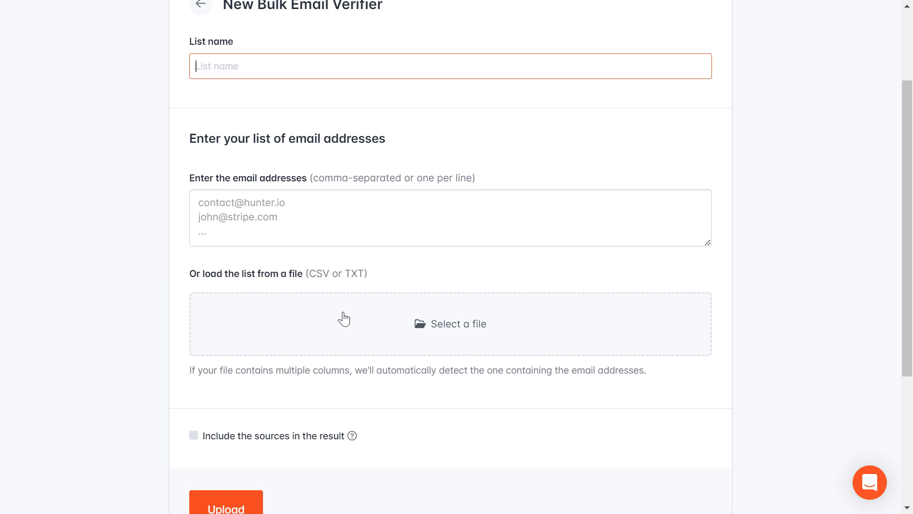